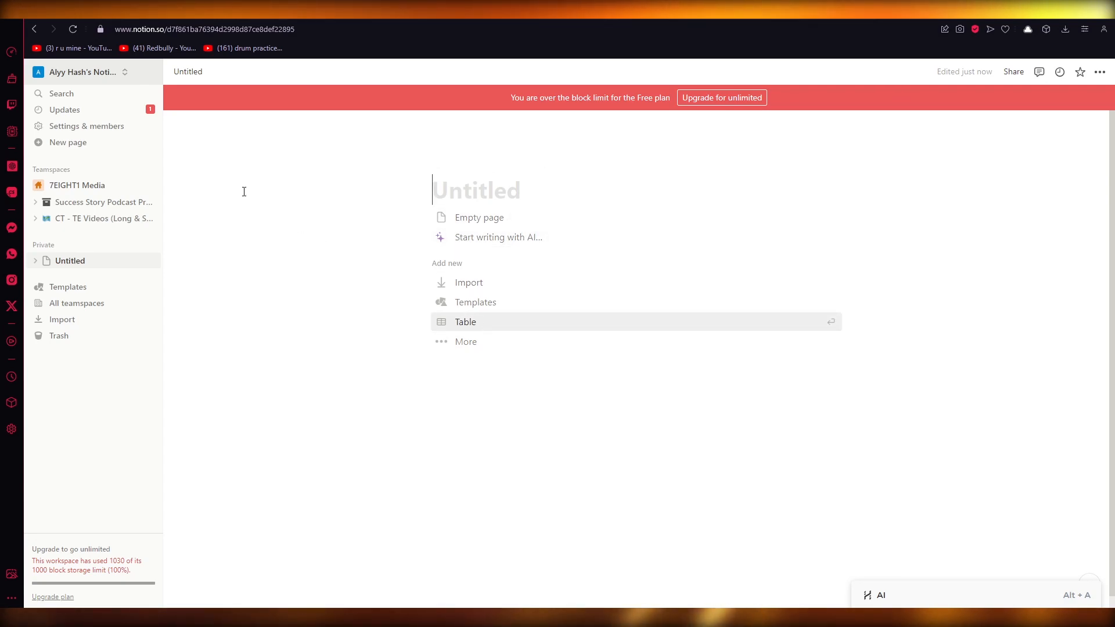
pyautogui.moveTo(276, 258)
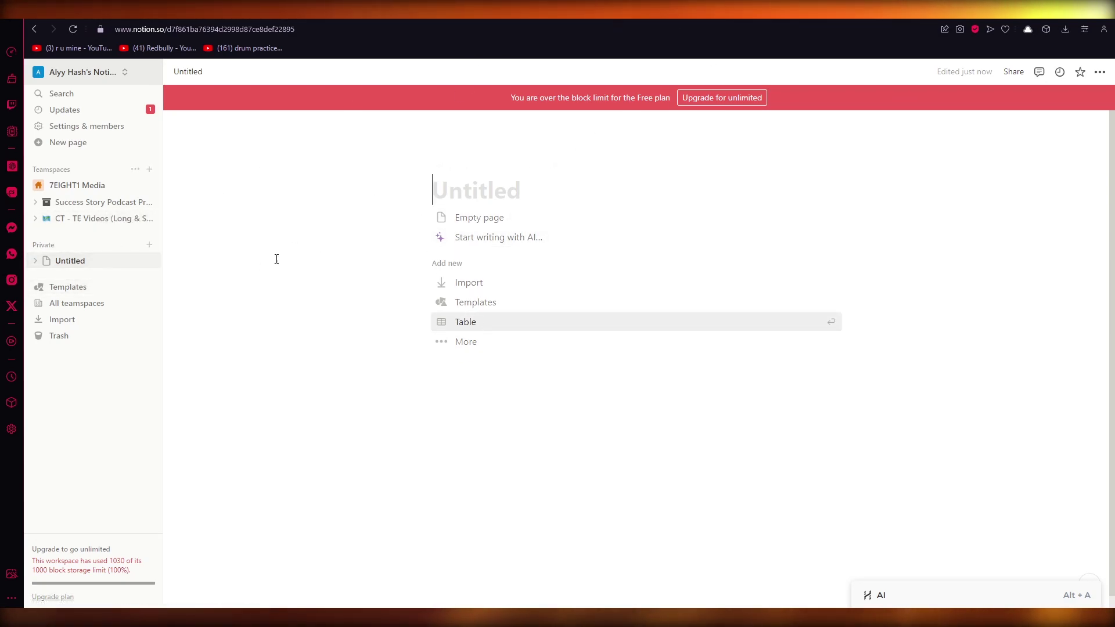
pyautogui.moveTo(318, 245)
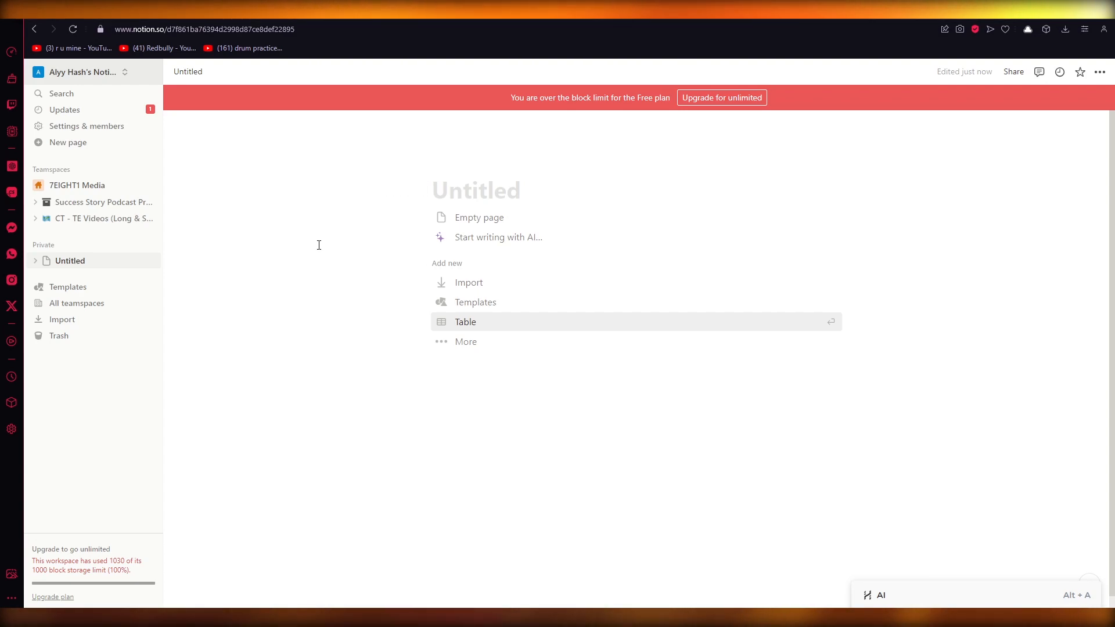
pyautogui.moveTo(478, 217)
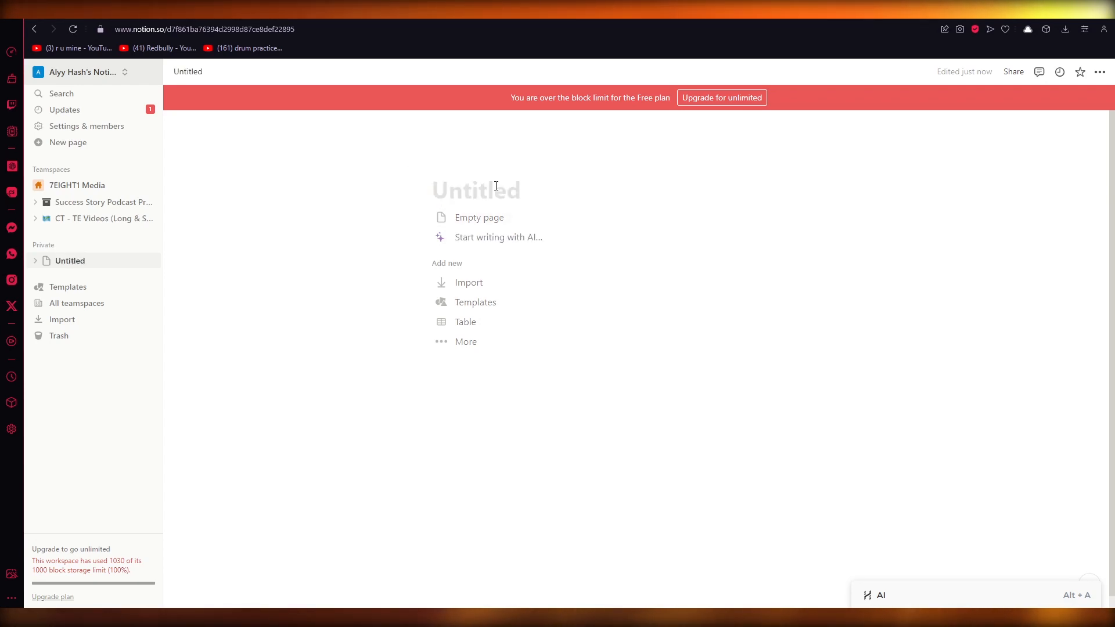
# Step: Clear the stray slash from the title and reveal the full list of starter layouts
pyautogui.write('/')
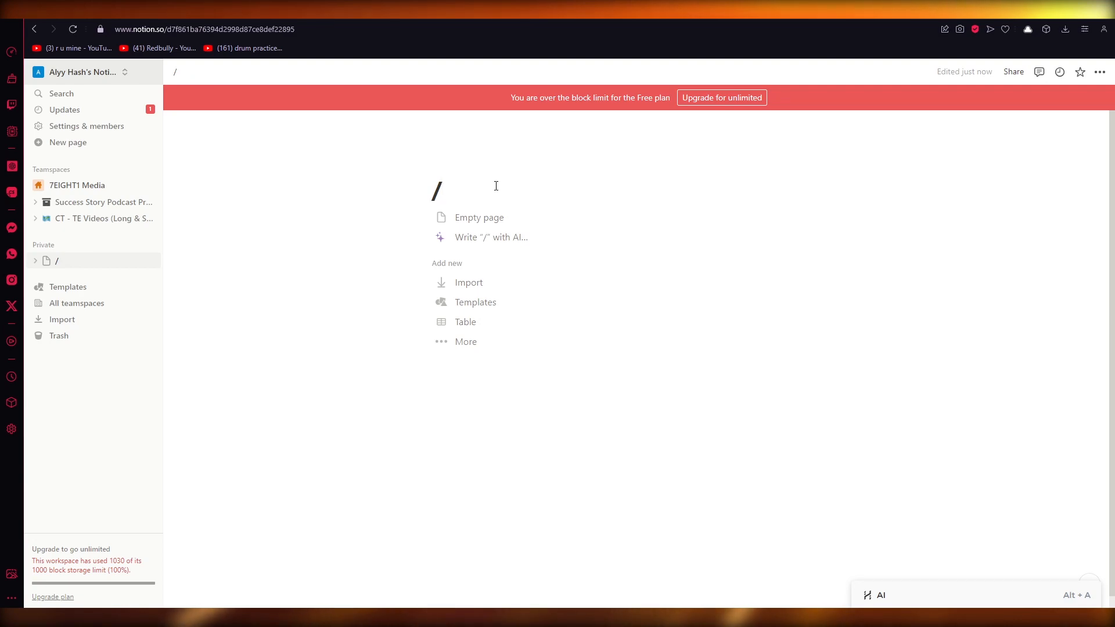
pyautogui.press('Backspace')
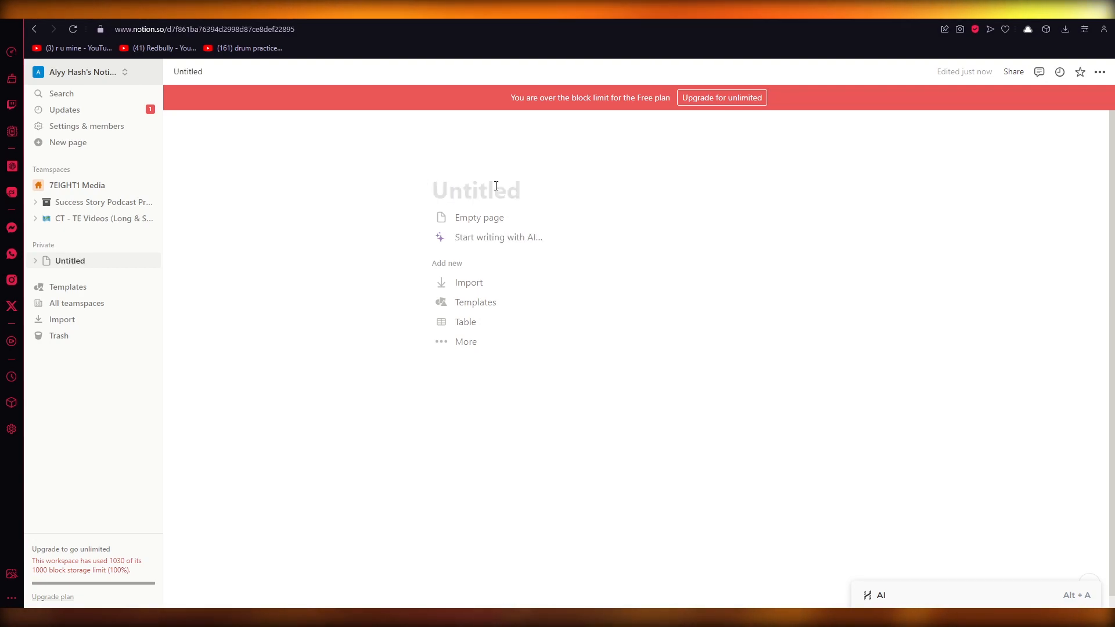
pyautogui.moveTo(580, 237)
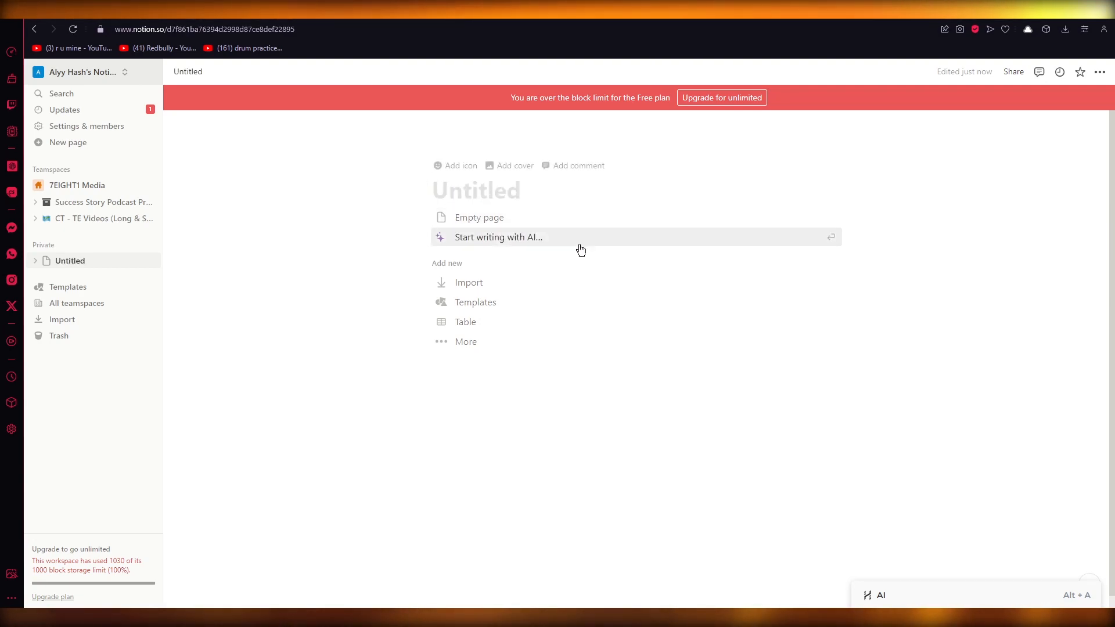
pyautogui.click(465, 341)
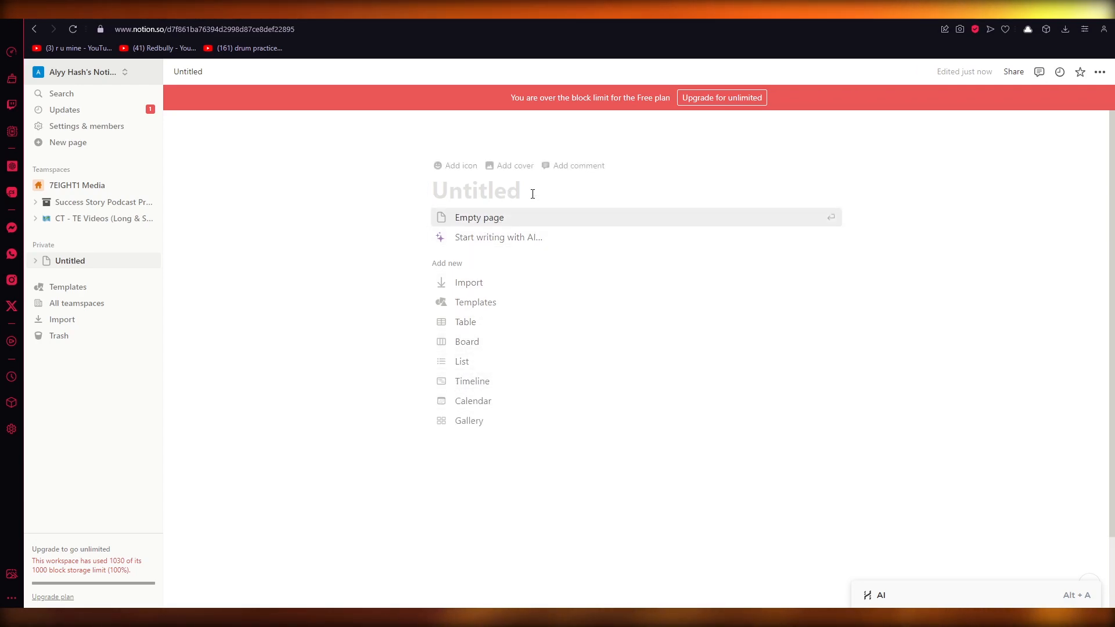
pyautogui.moveTo(498, 236)
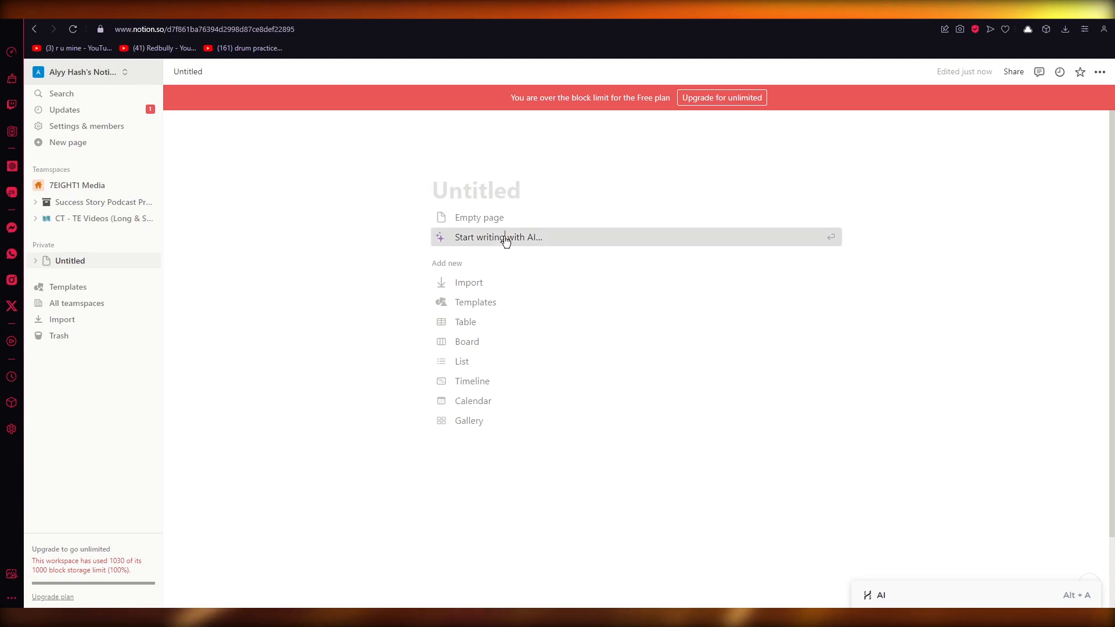
# Step: Dismiss the AI writing prompt and erase the '/ht' title text, leaving the page blank
pyautogui.click(498, 237)
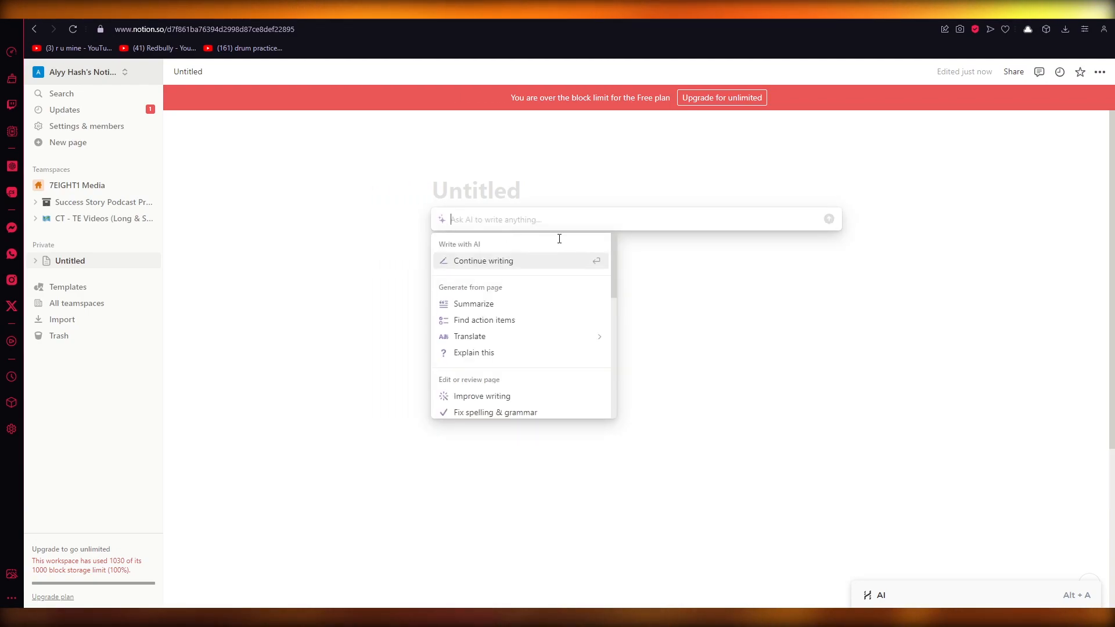
pyautogui.press('Escape')
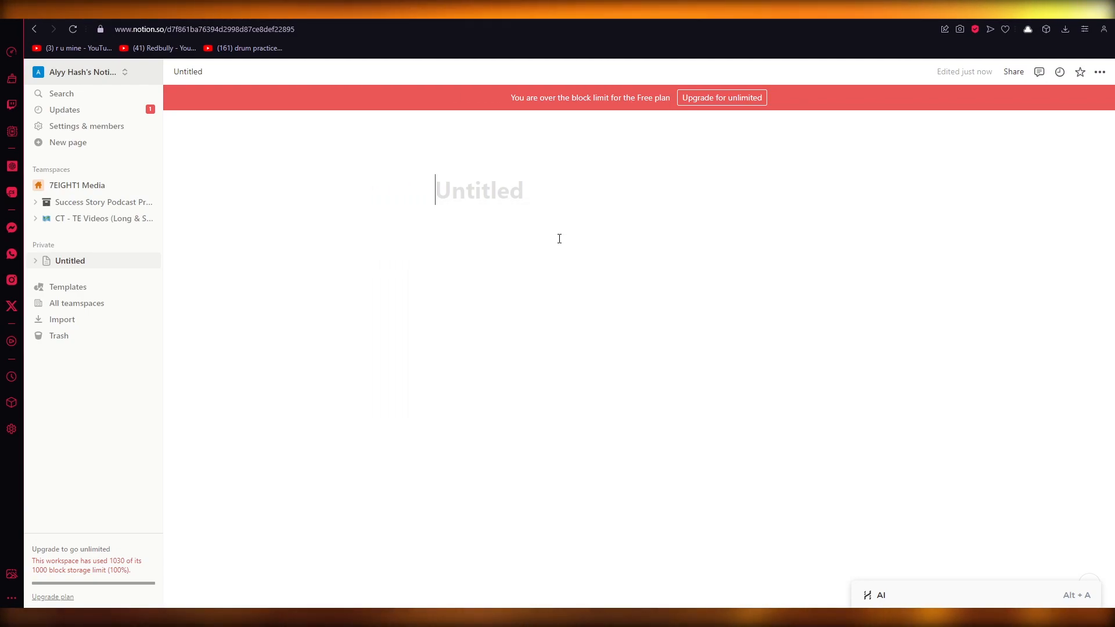
pyautogui.write('/ht')
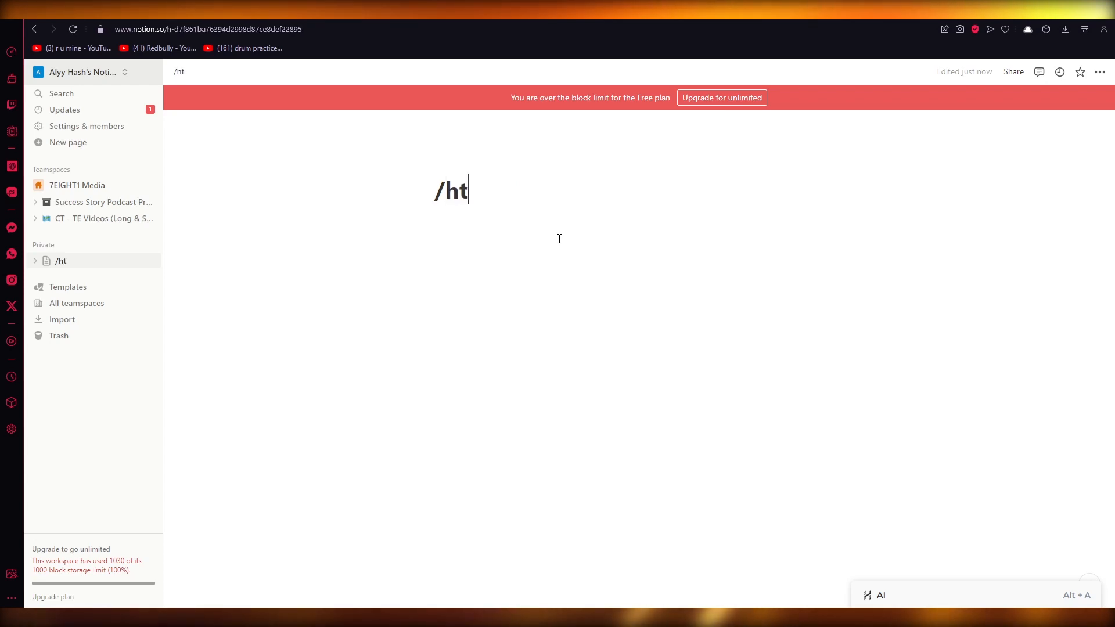
pyautogui.press('Backspace')
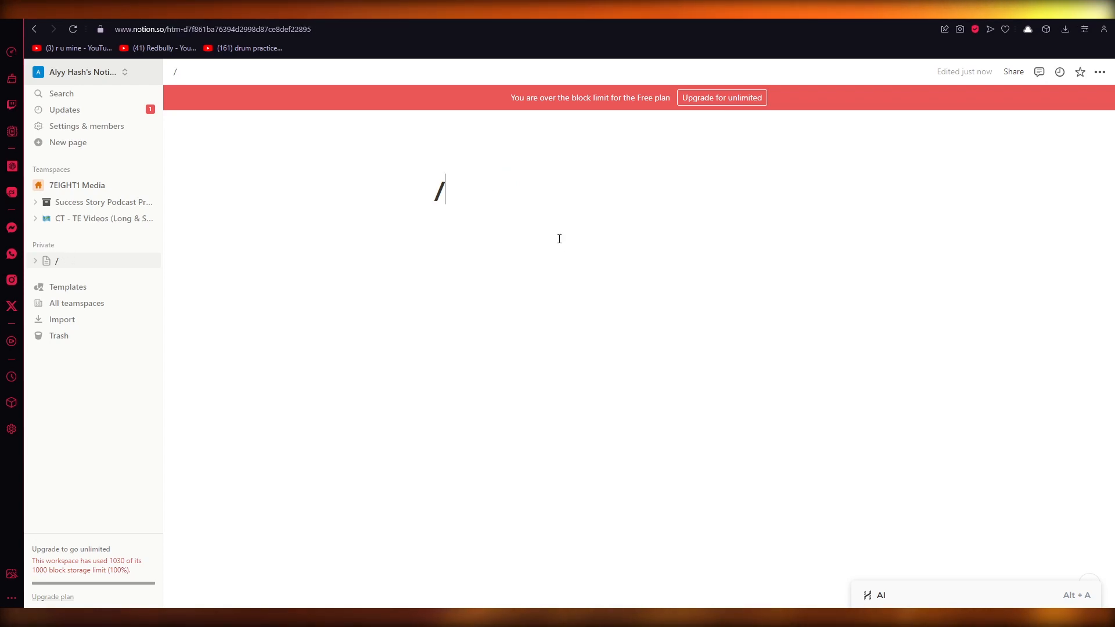
pyautogui.press('Backspace')
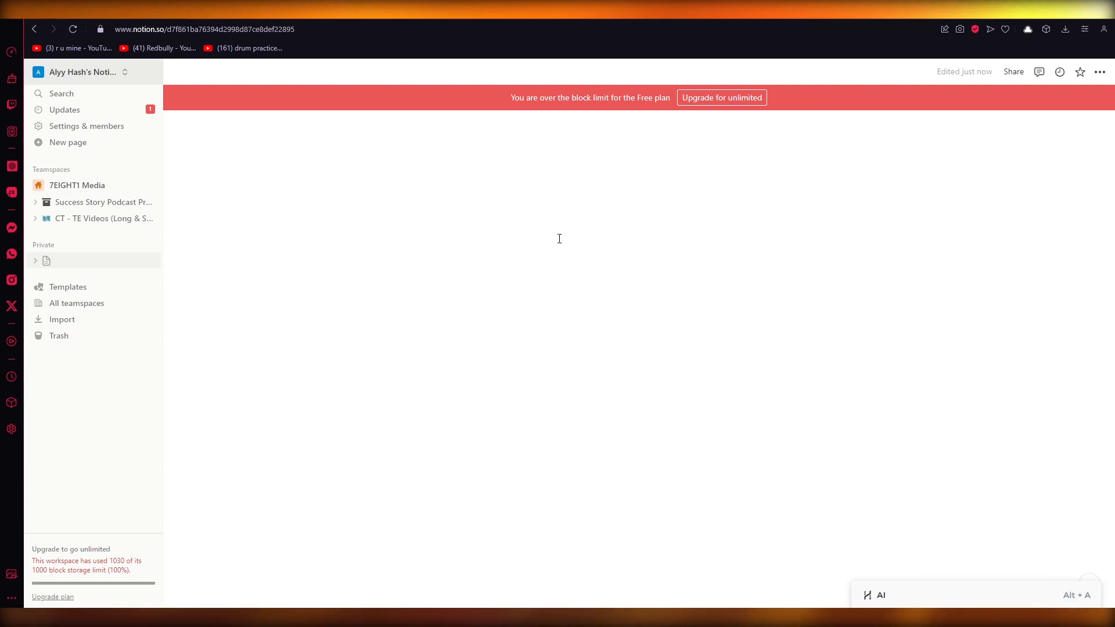
# Step: Return to the starter view and summon Embed choices with a slash command in the body
pyautogui.click(69, 141)
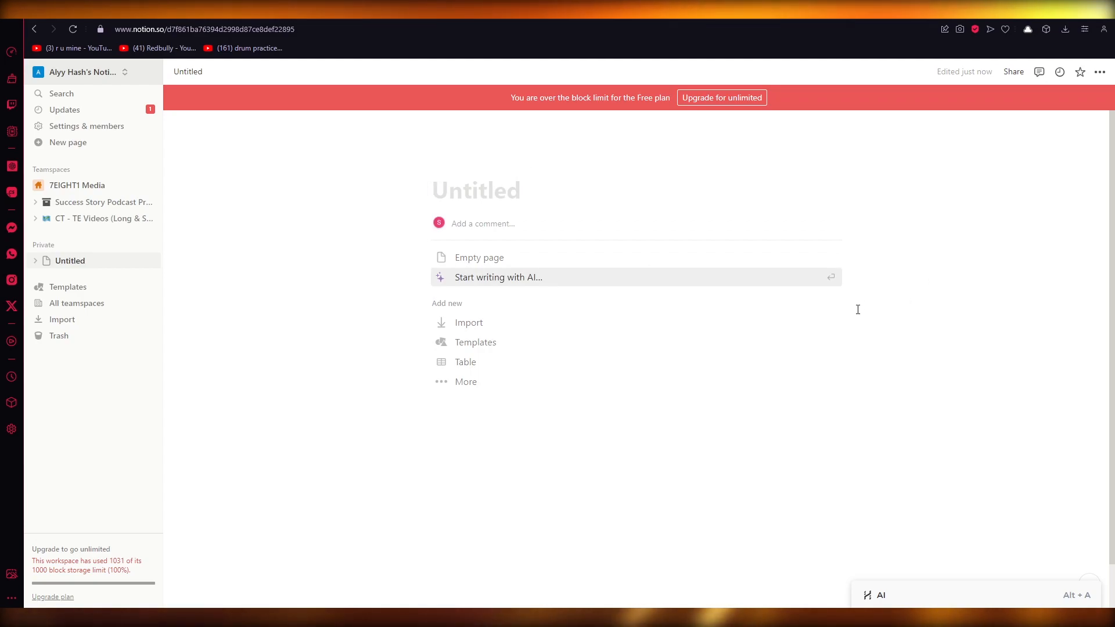
pyautogui.click(479, 258)
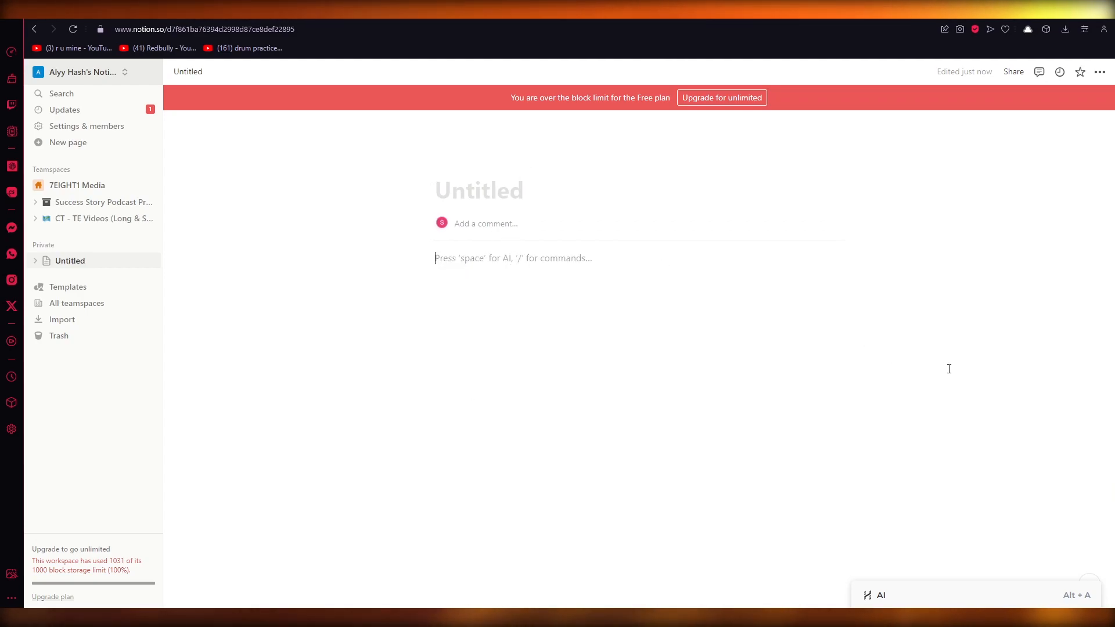
pyautogui.write('/ht')
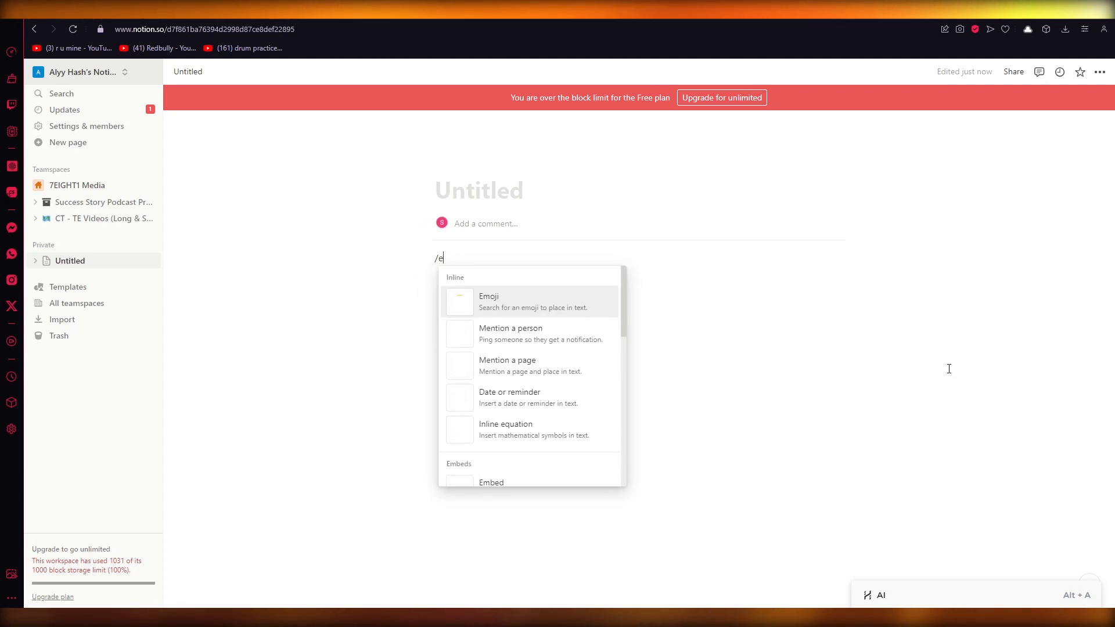
pyautogui.write('mb')
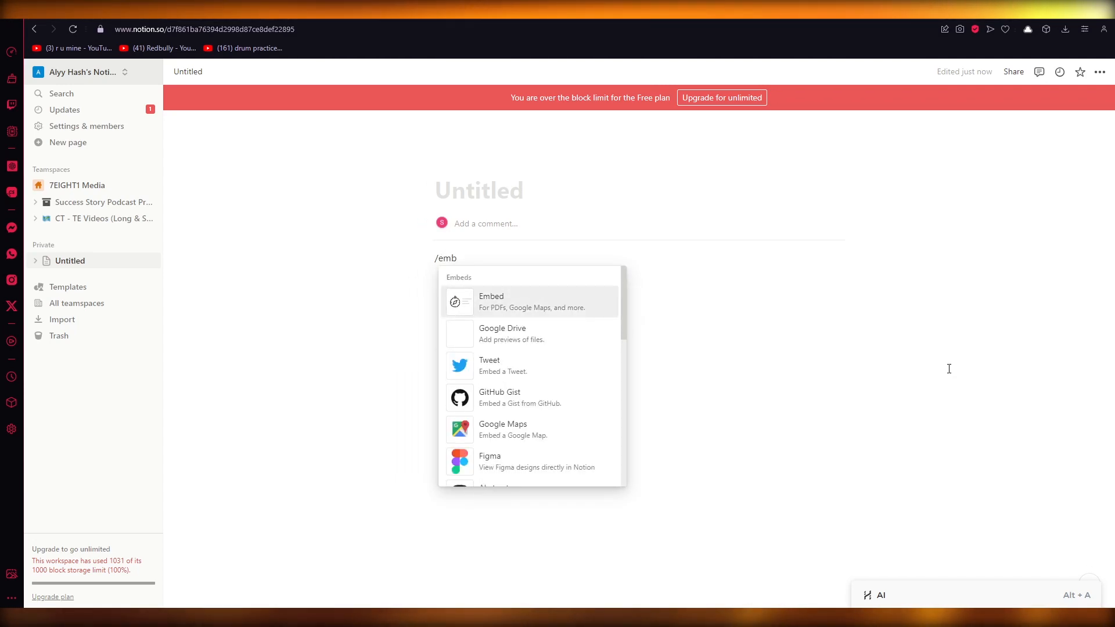
pyautogui.moveTo(523, 302)
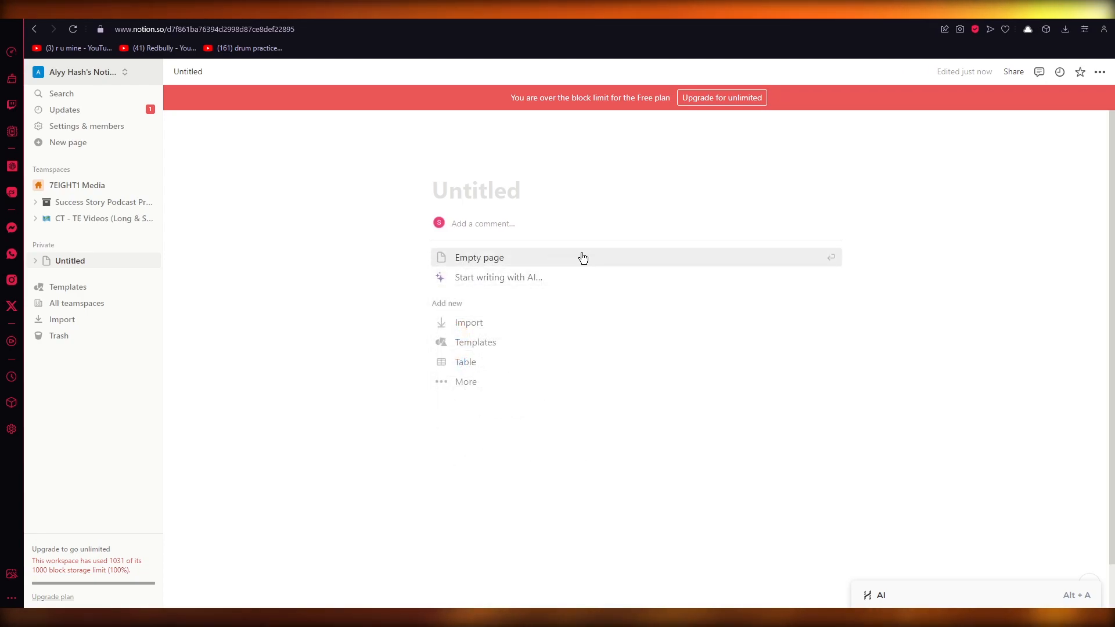
# Step: Narrow the body's slash menu to '/co' so the Code block is suggested
pyautogui.click(478, 258)
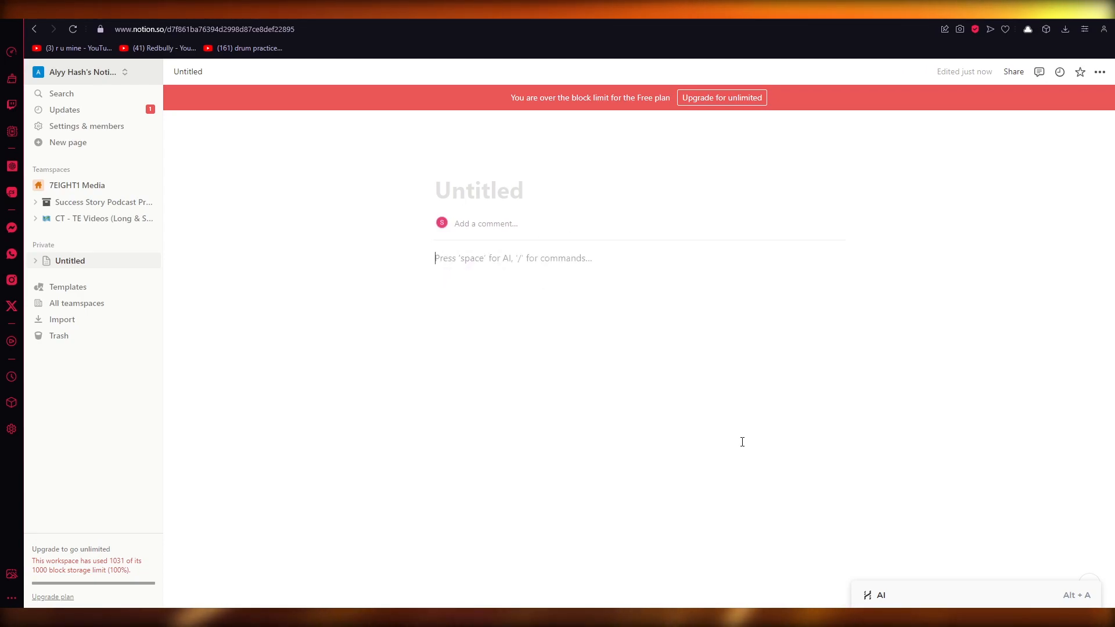
pyautogui.write('/c')
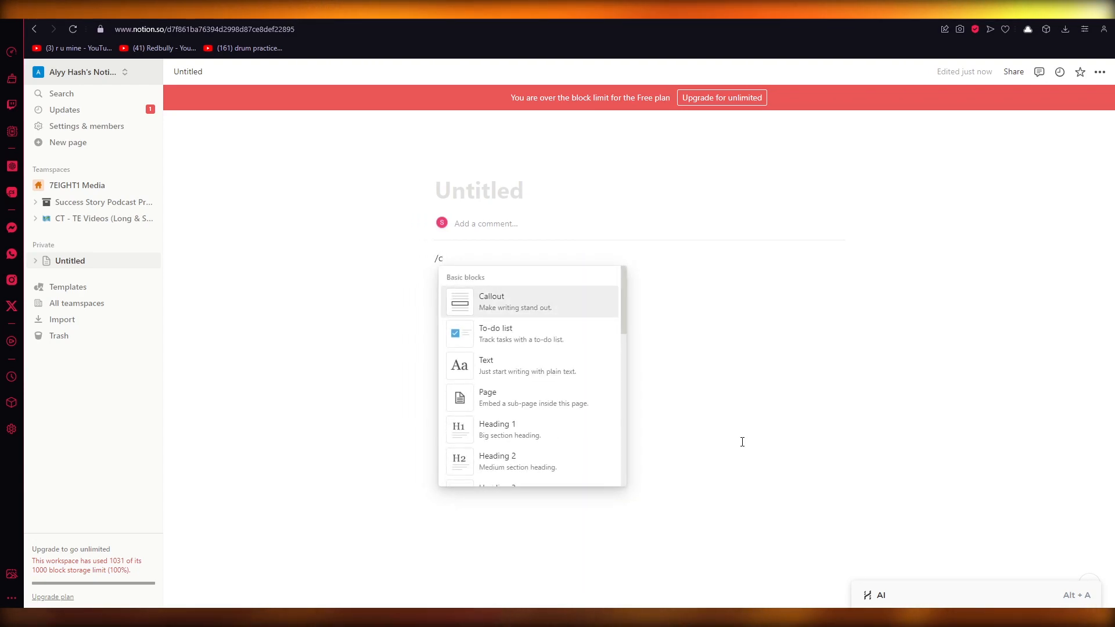
pyautogui.write('o')
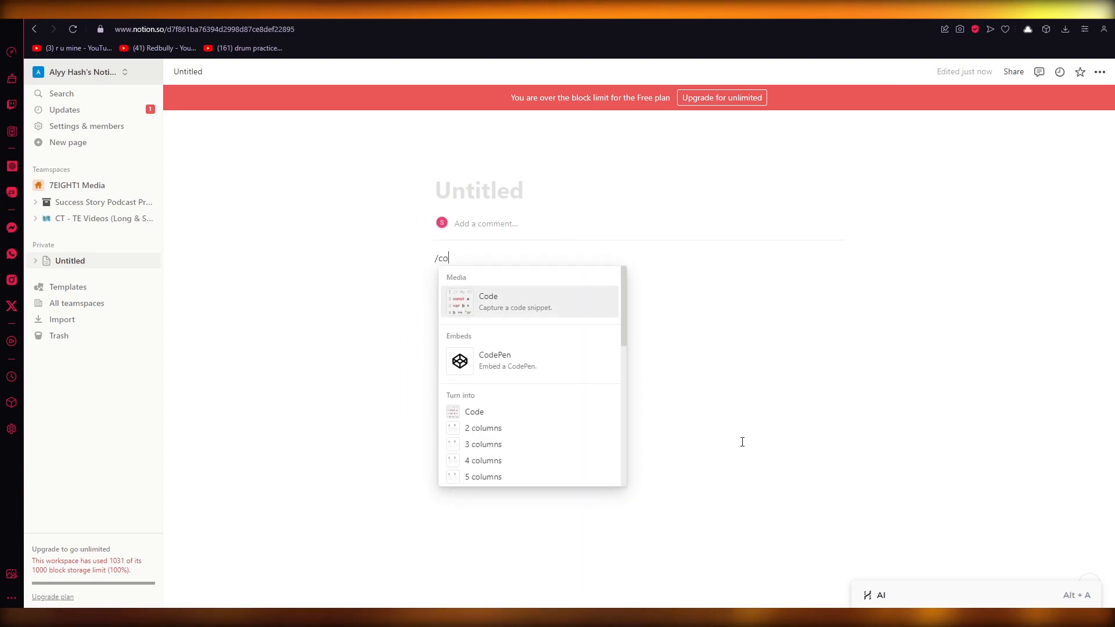
pyautogui.moveTo(502, 316)
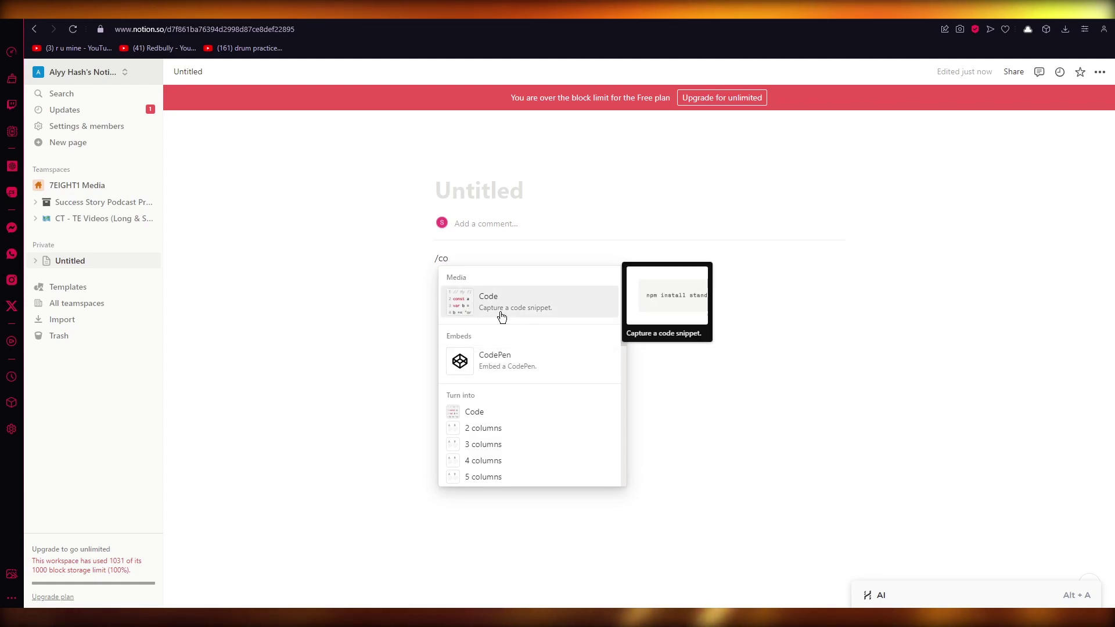